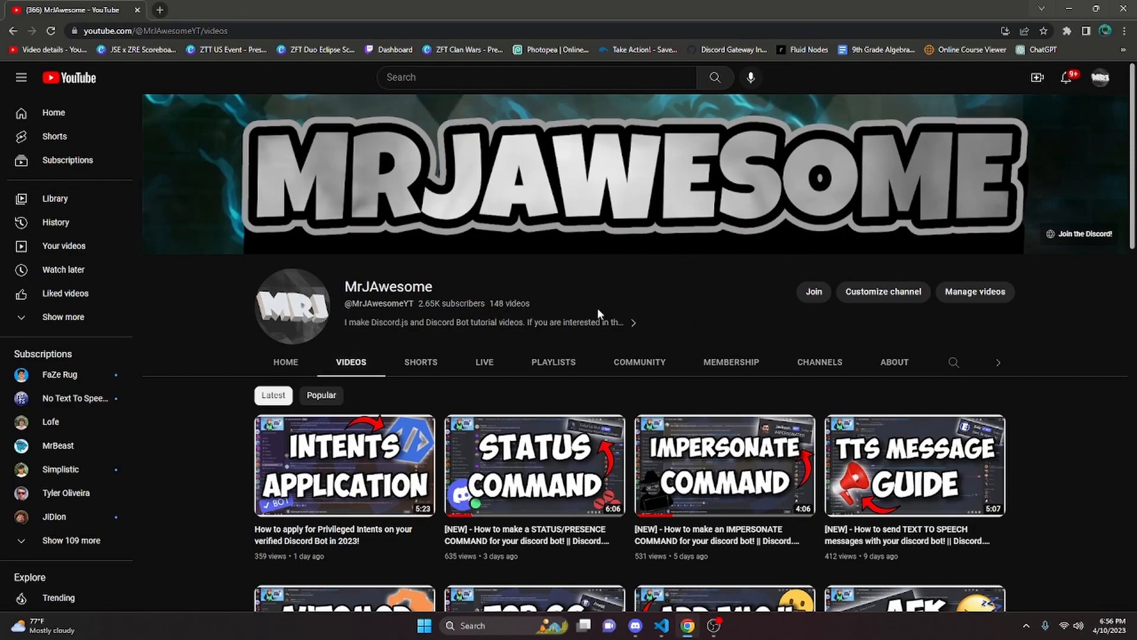
mouse_move(800, 306)
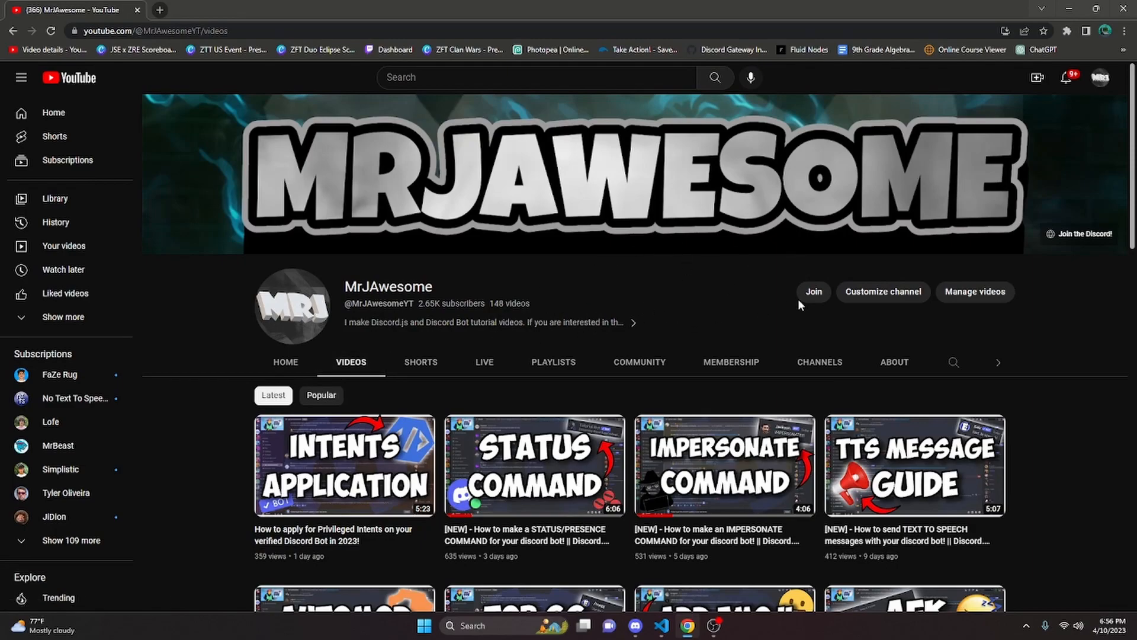
- Open the channel's Join membership dialog, view the Super Tier perks, then switch to Discord
left_click(813, 292)
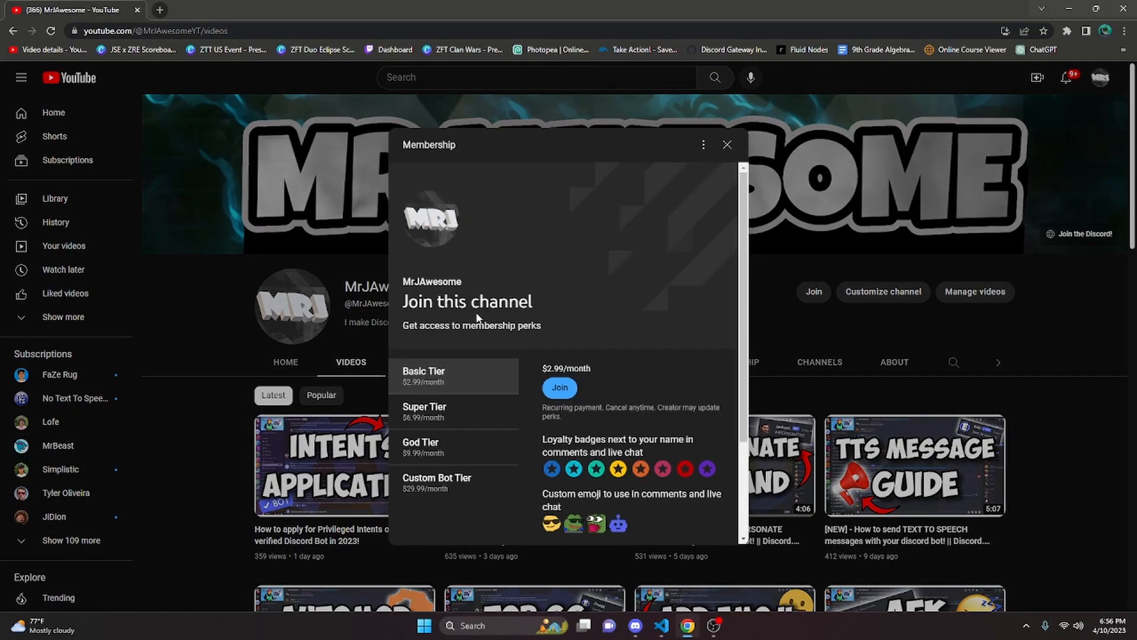
mouse_move(508, 434)
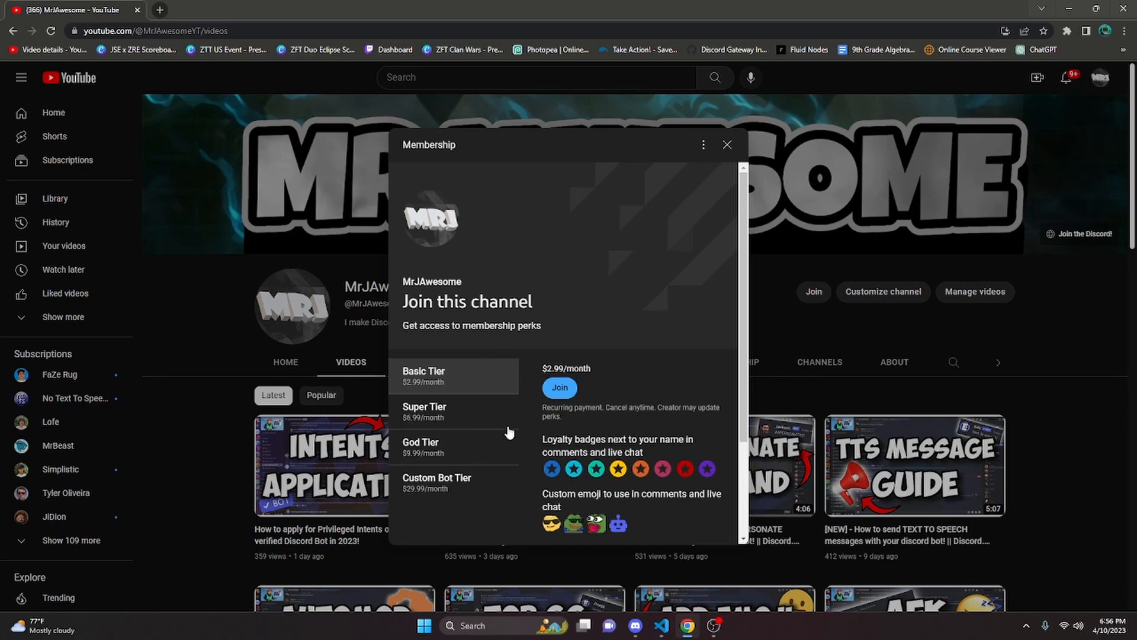
left_click(424, 411)
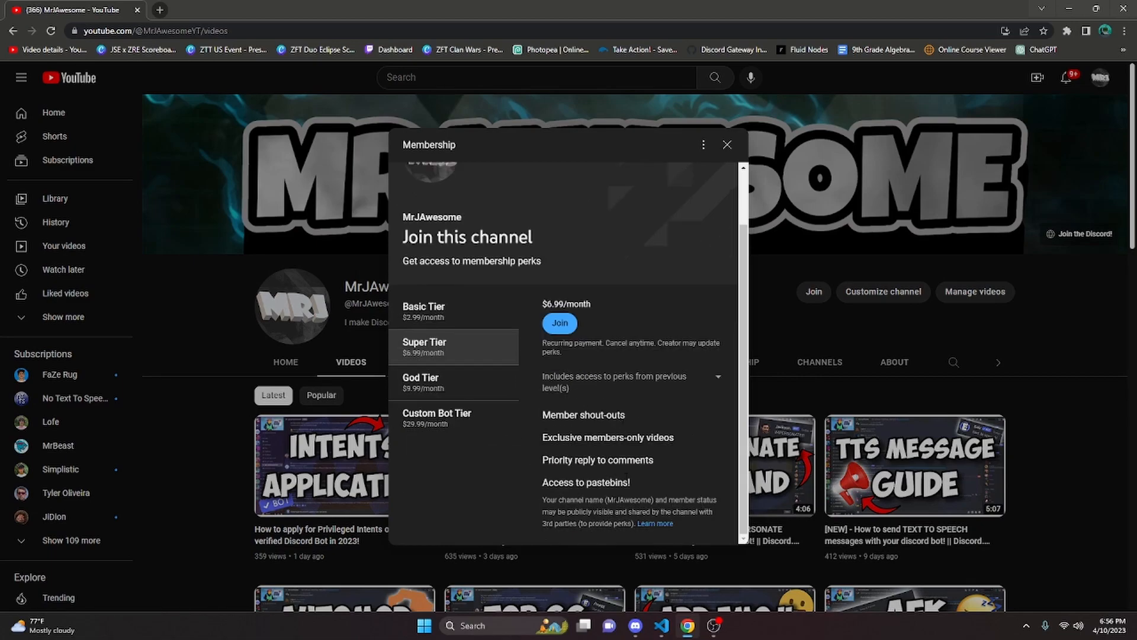
mouse_move(698, 537)
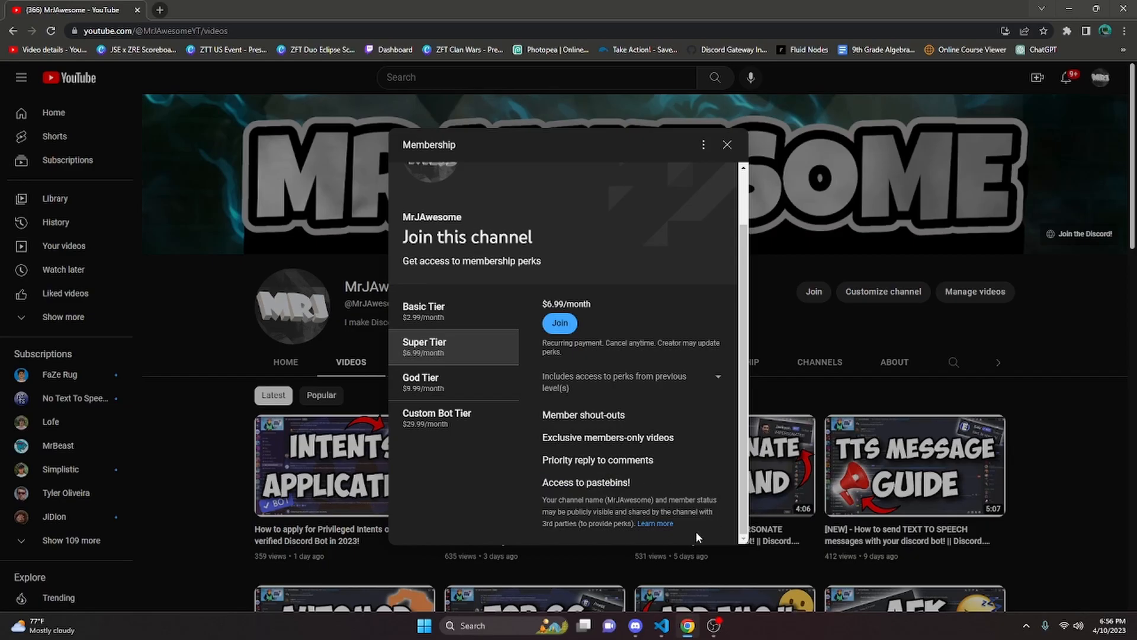
left_click(635, 626)
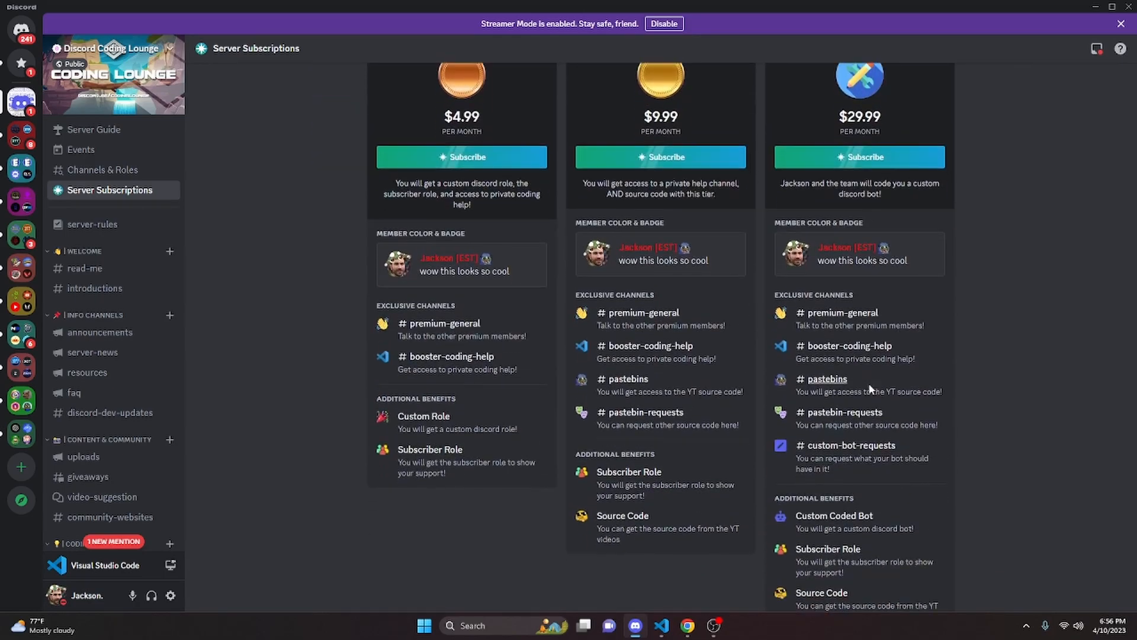
- Scroll through the Coding Lounge subscription tiers, then switch to Visual Studio Code
scroll("down", 3)
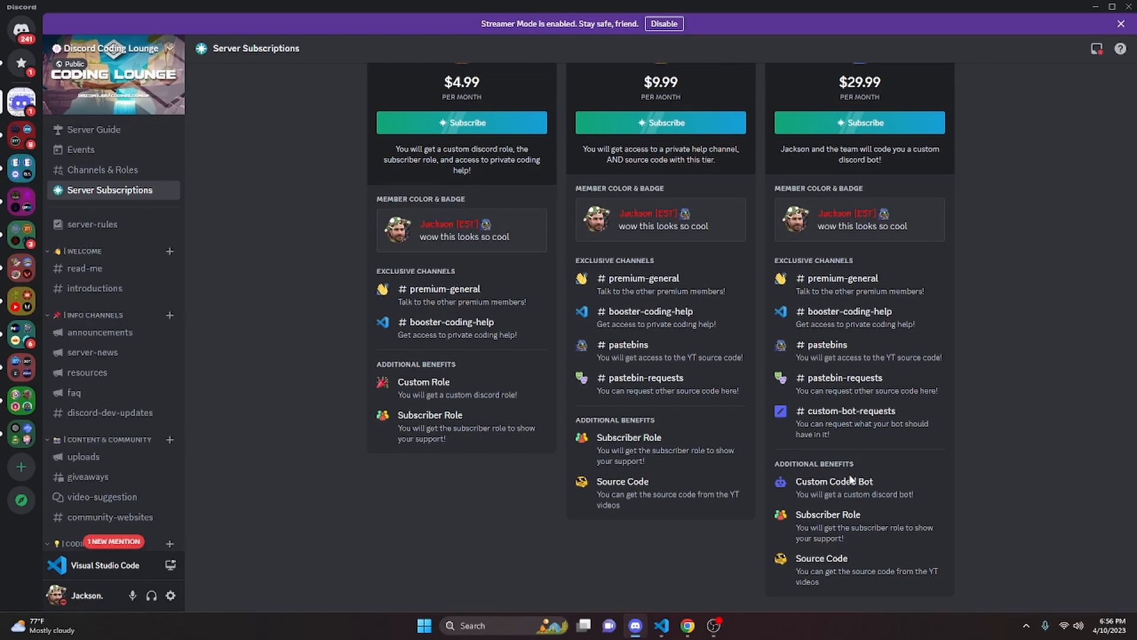
scroll("up", 3)
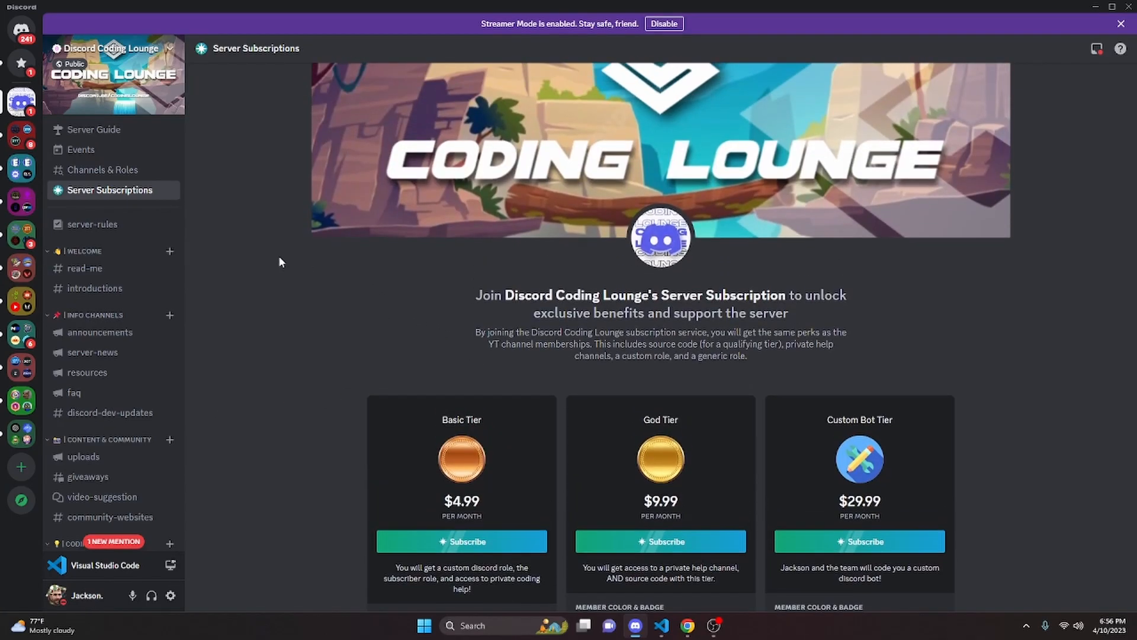
mouse_move(577, 174)
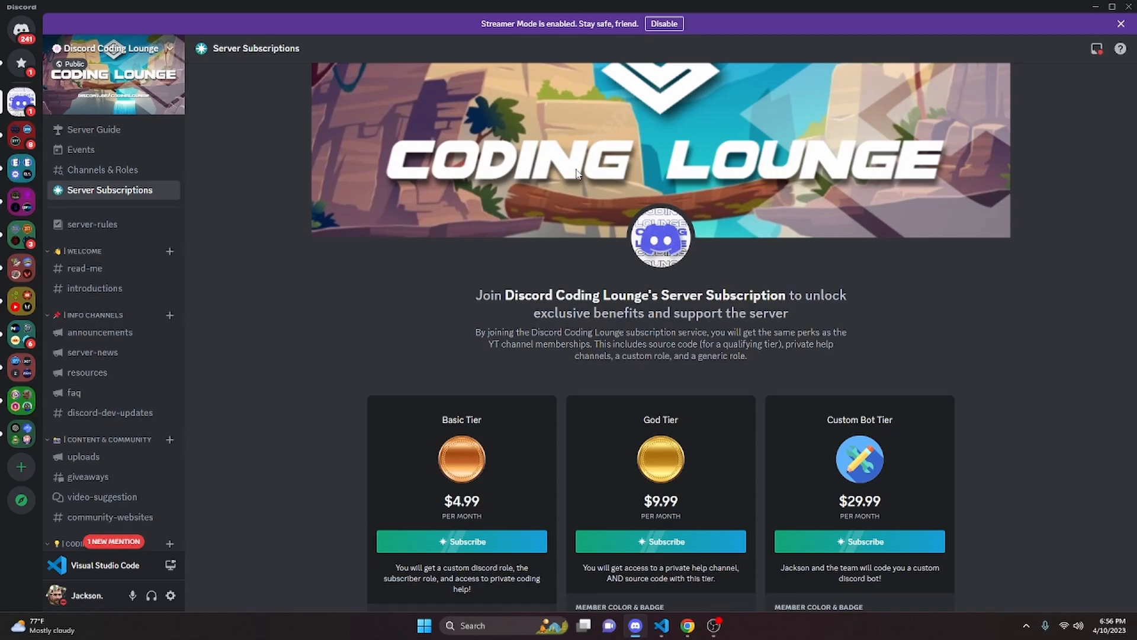
left_click(662, 625)
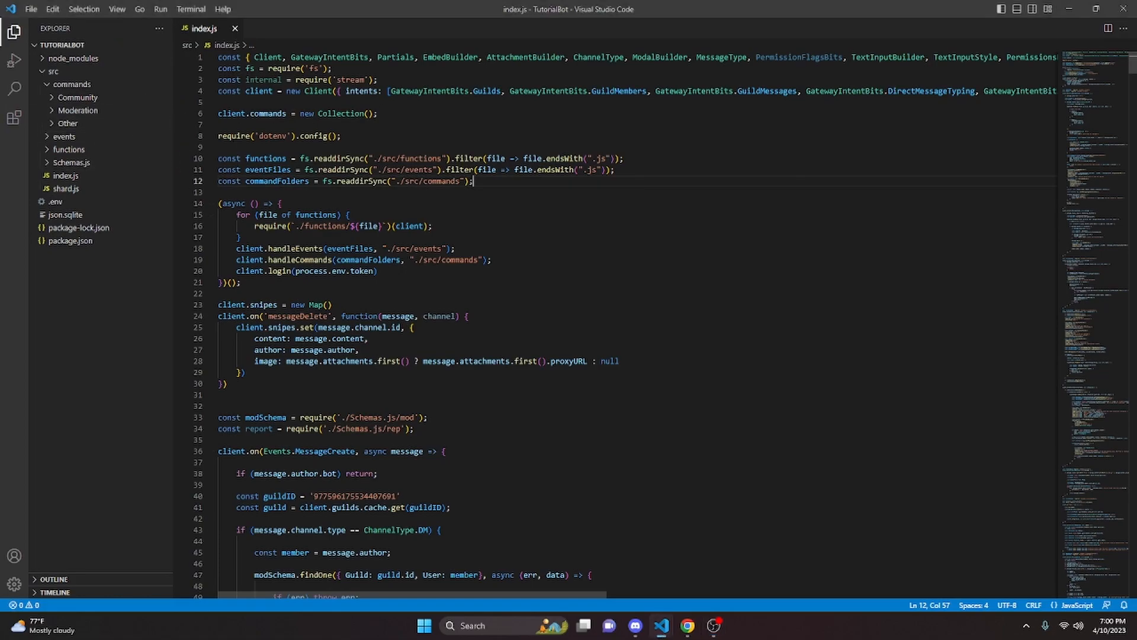
- Add const process = require('node:process') below commandFolders in index.js
key("Enter")
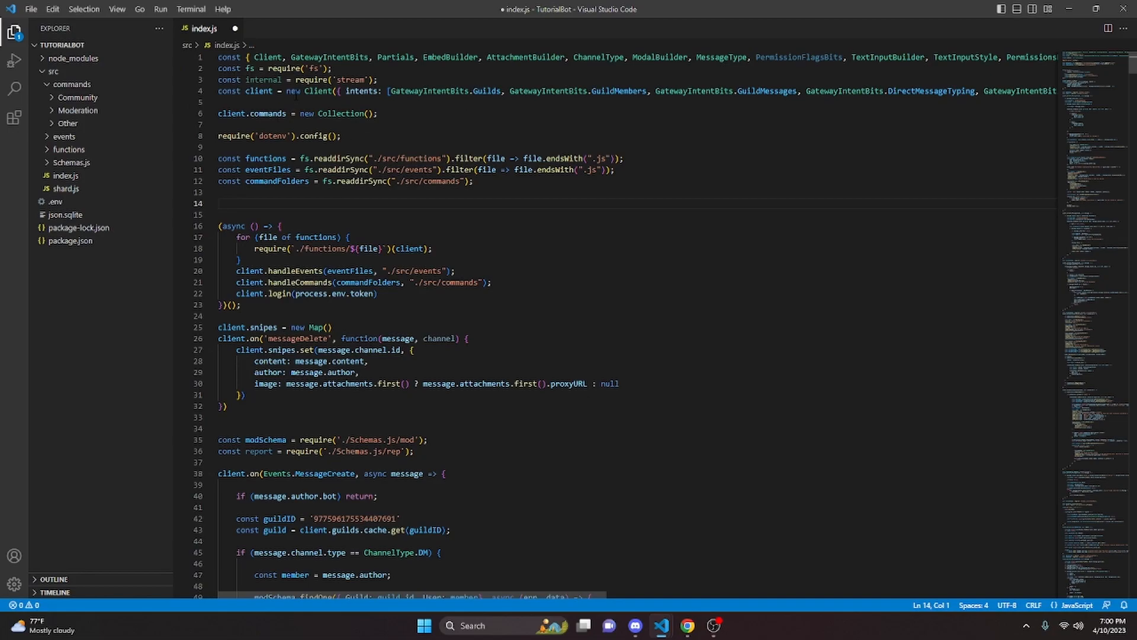
type("const process = requoire")
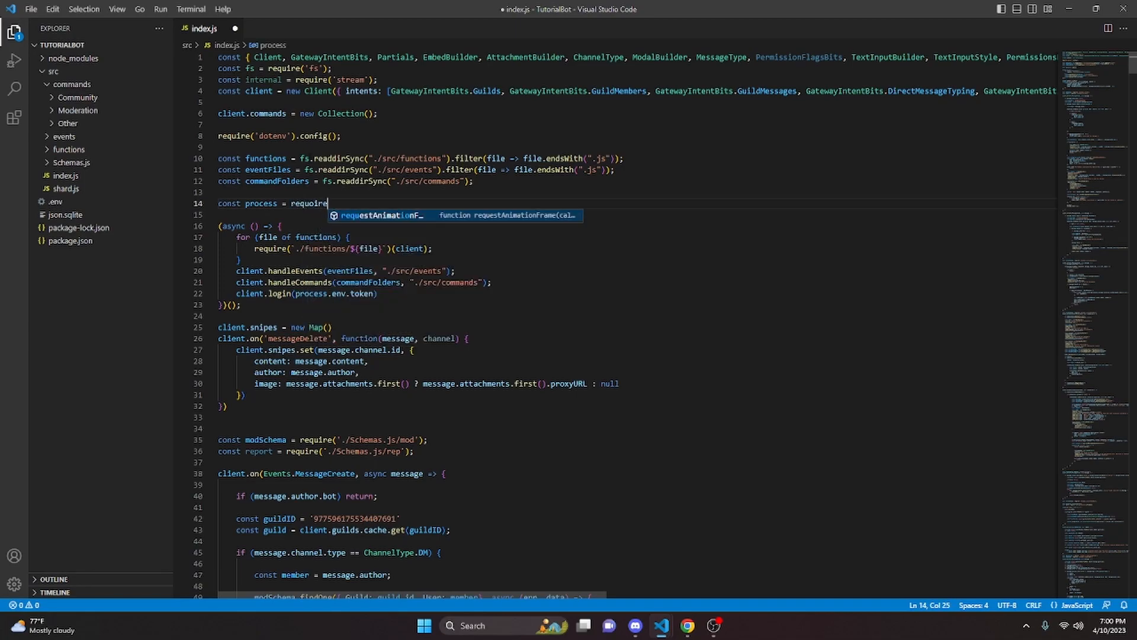
type("('node:process');")
type("process.")
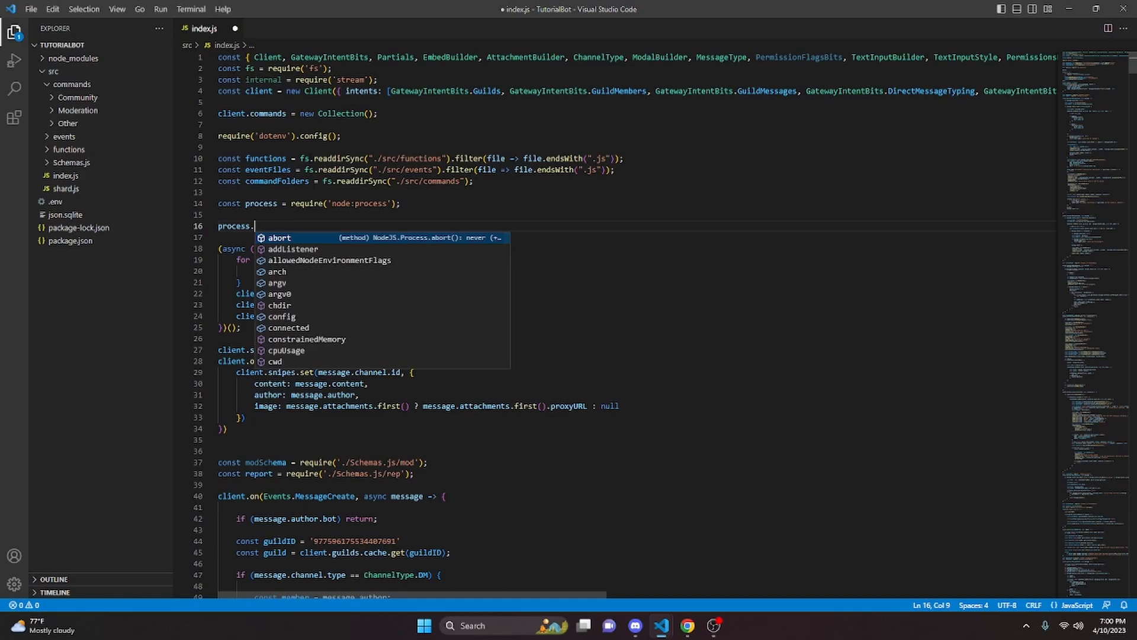
- Add a process.on('unhandledRejection') handler that console.logs the promise and reason
type("on('unhandledRejection',")
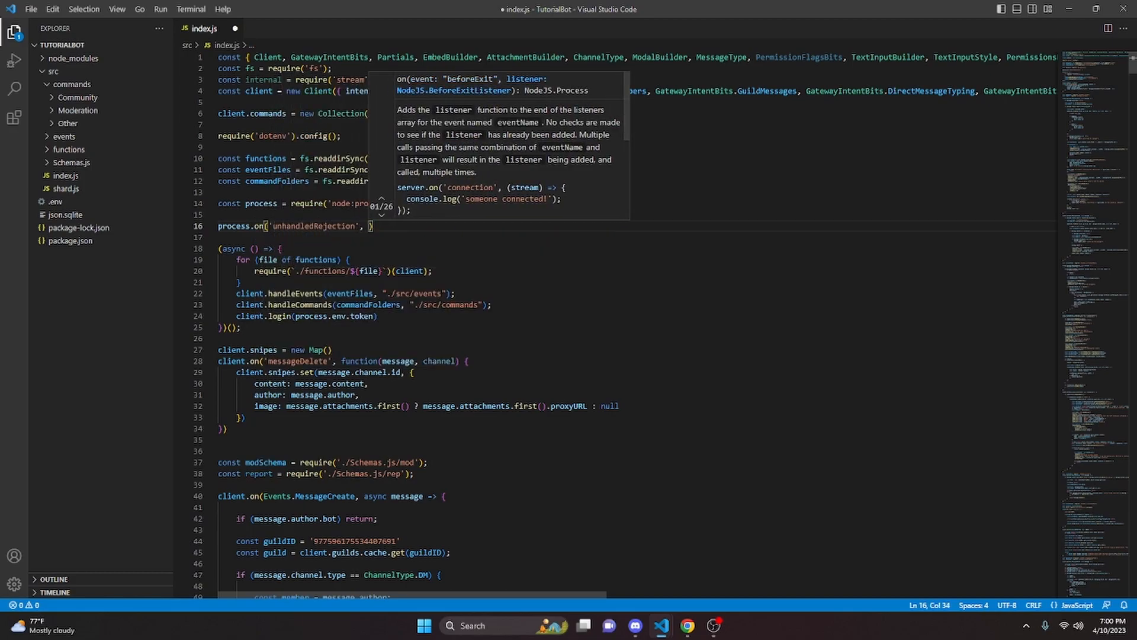
type("reason, promise")
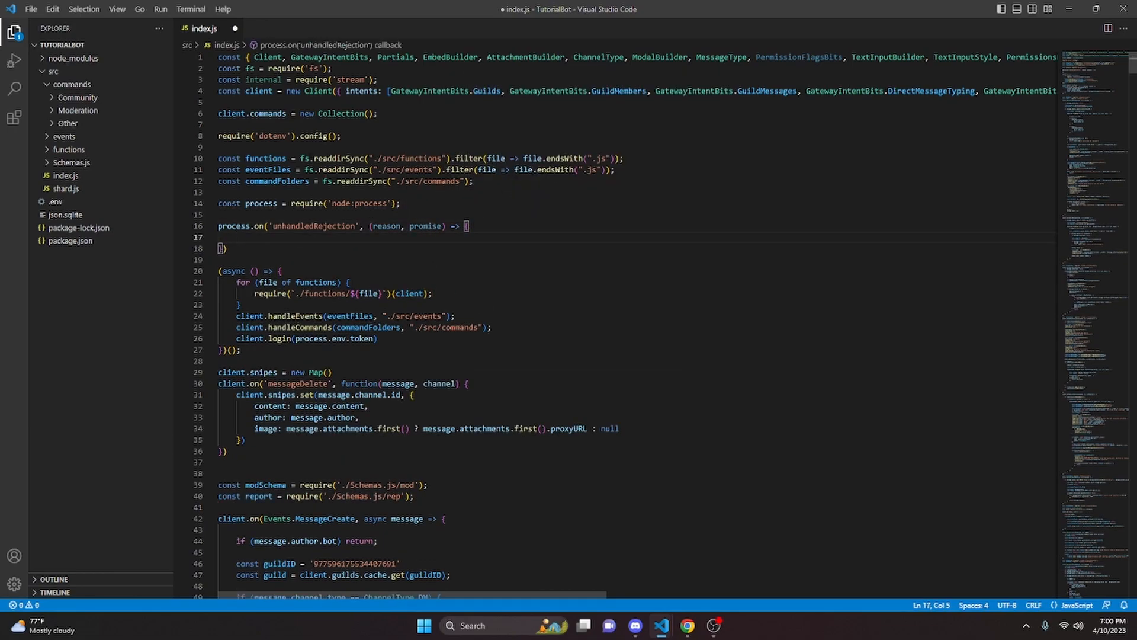
type("console.log('Unhandled Rejection at:',")
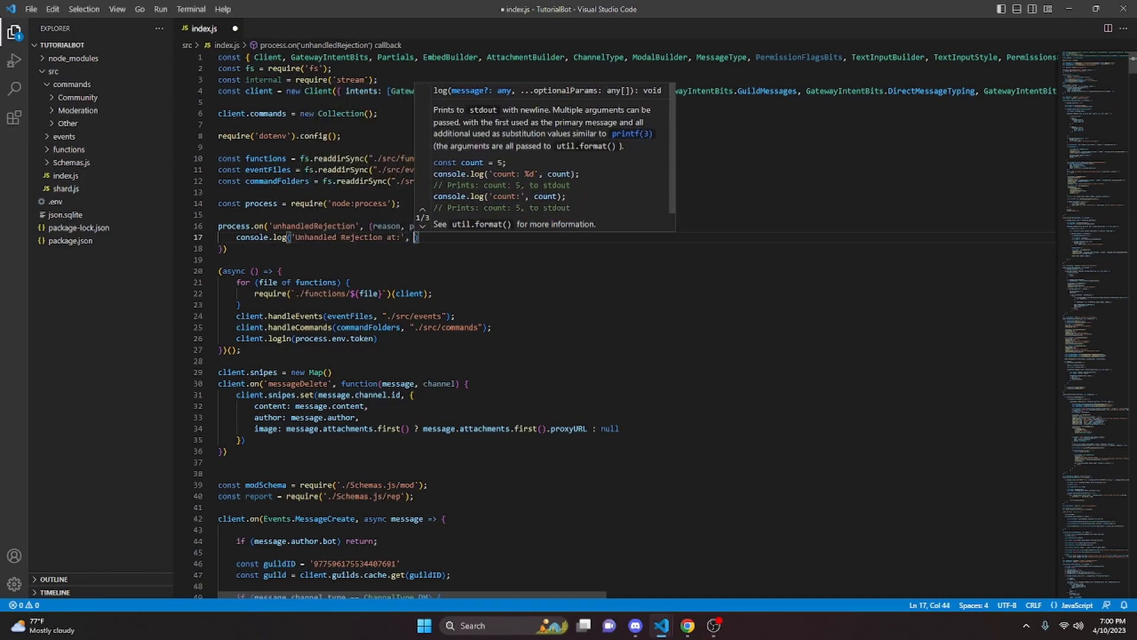
type("promise, '")
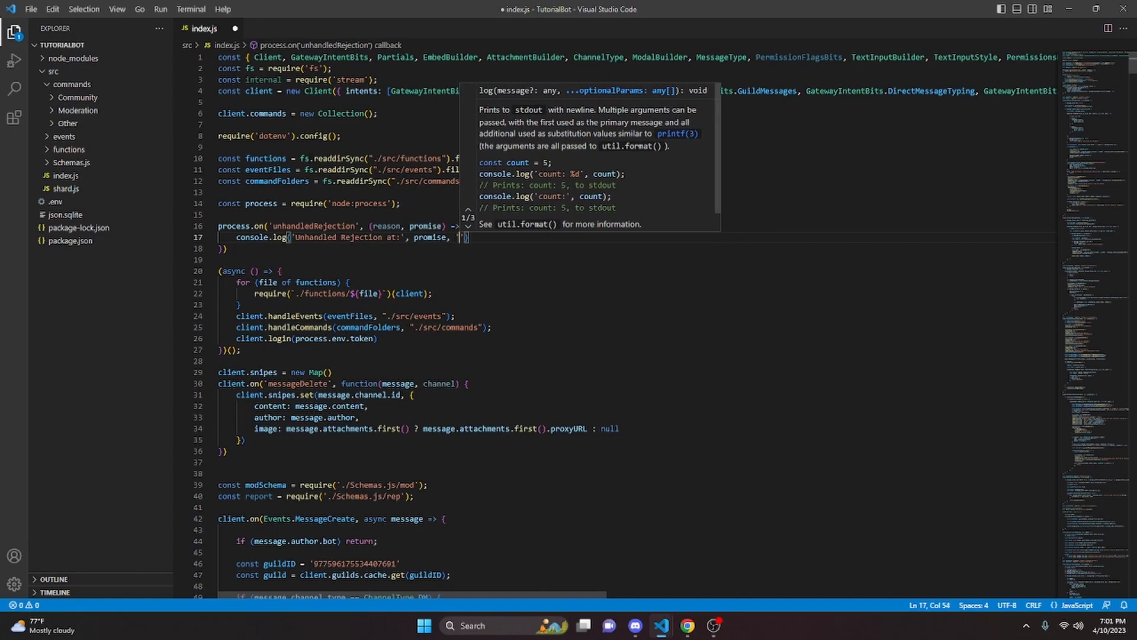
type("reason:")
left_click(418, 248)
type(";")
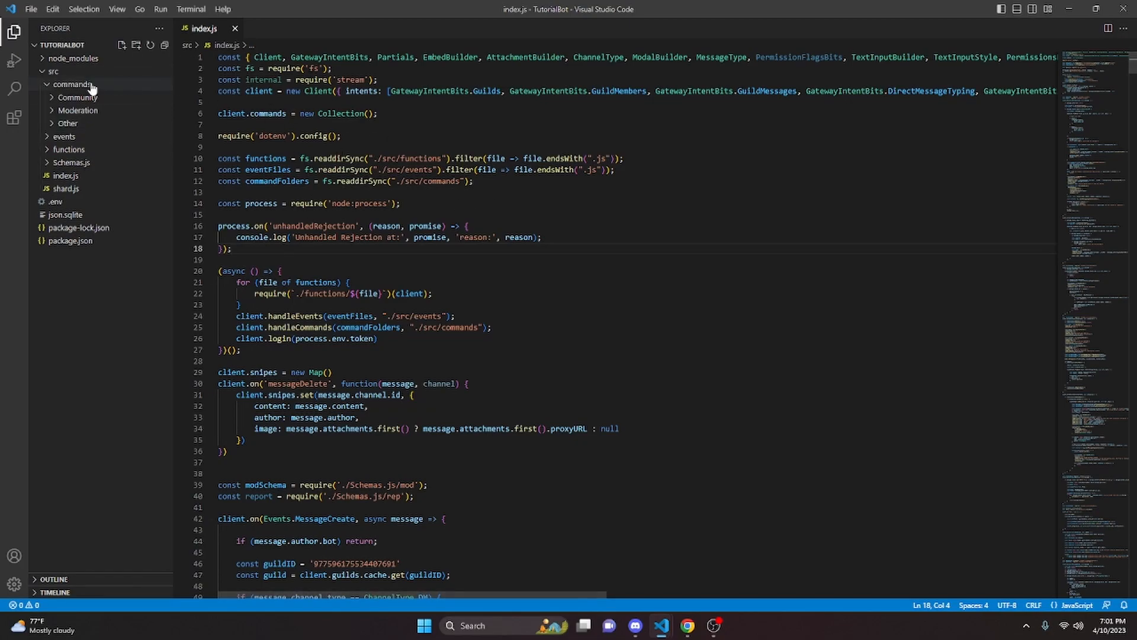
- Expand the src/commands/Community folder in the Explorer, then switch to Discord
left_click(122, 45)
type("errtorest.js")
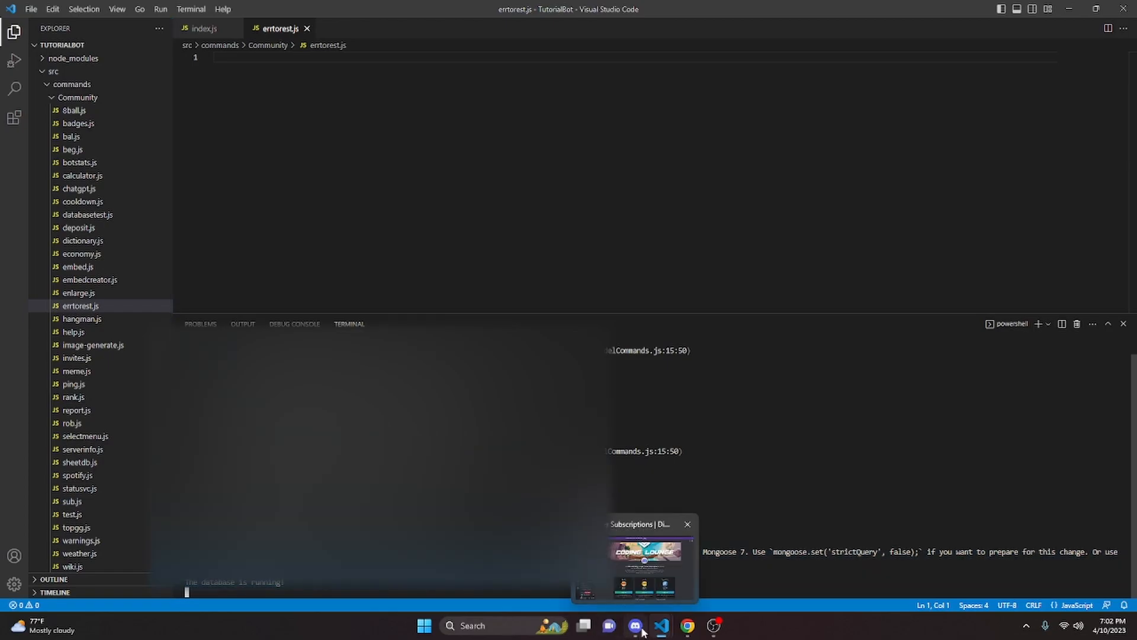
left_click(635, 625)
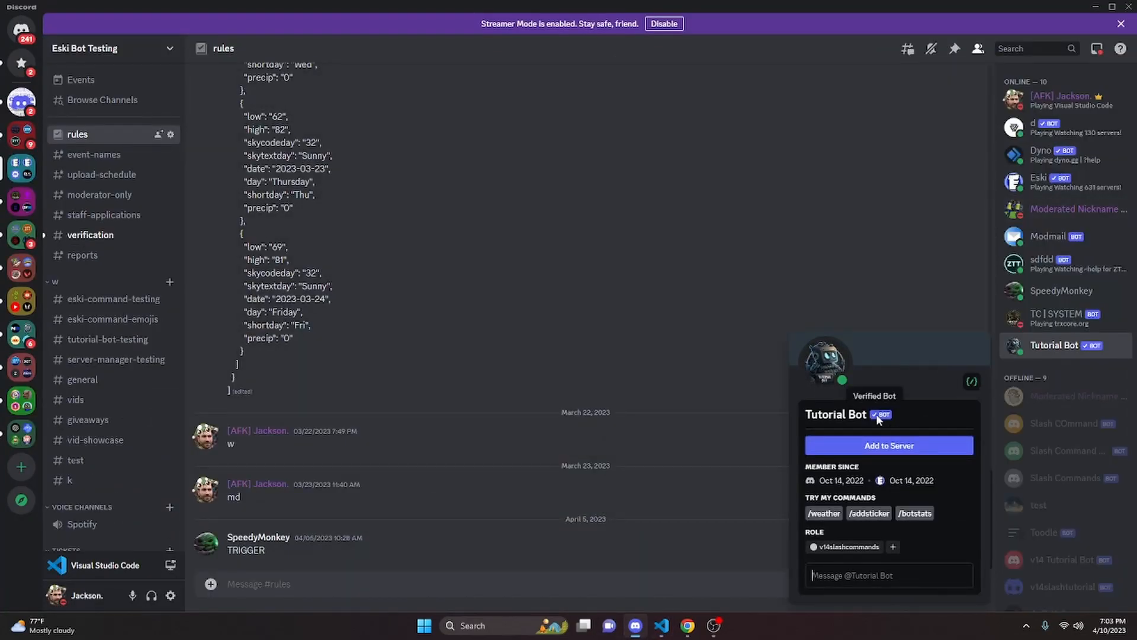
mouse_move(935, 279)
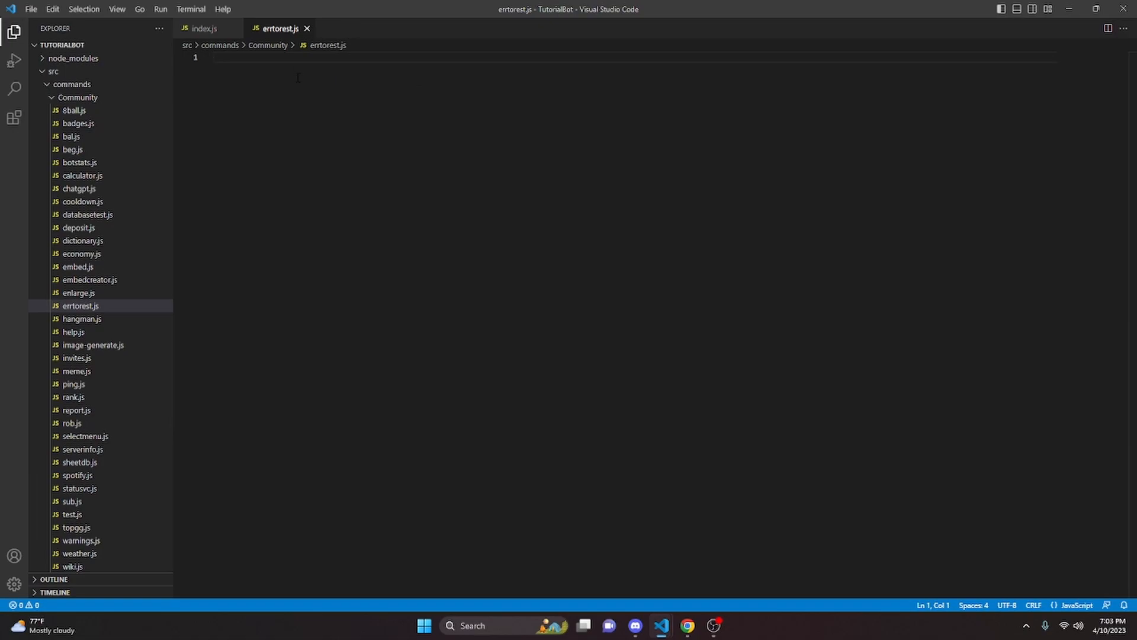
- Type the broken 'modiaule.export' code into errtorest.js, then switch back to Discord
type("modiaule.export")
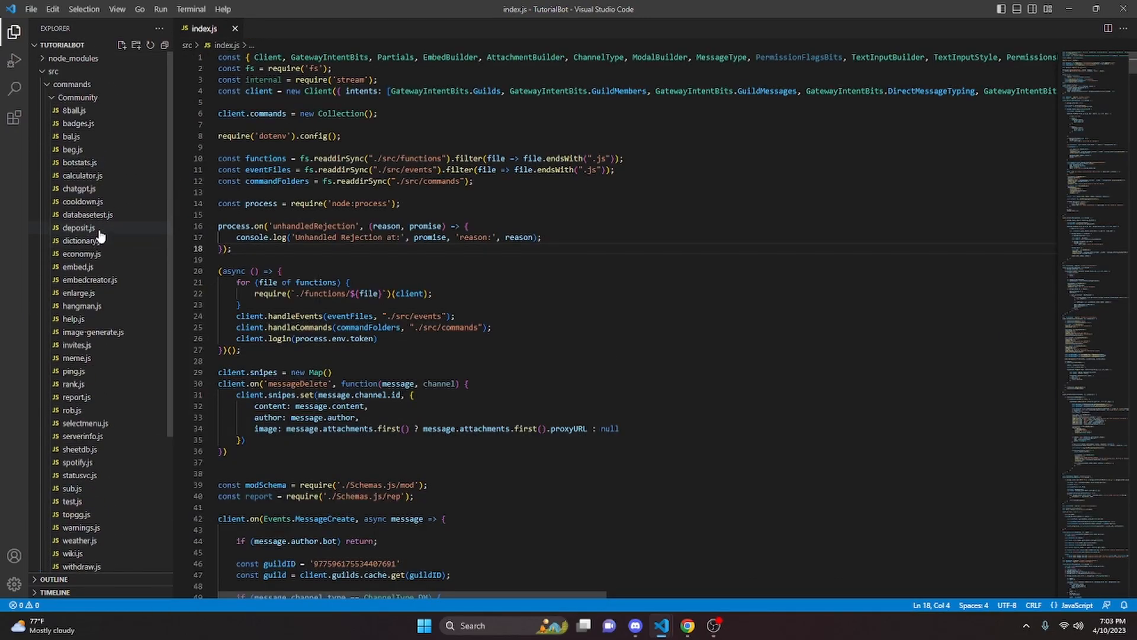
mouse_move(112, 223)
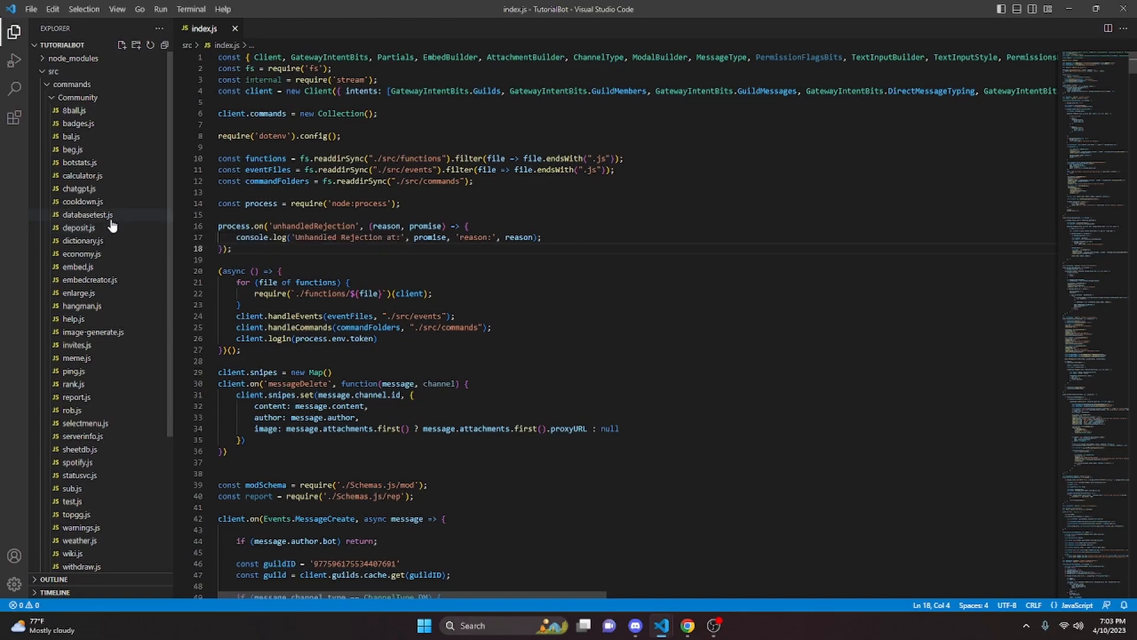
mouse_move(107, 228)
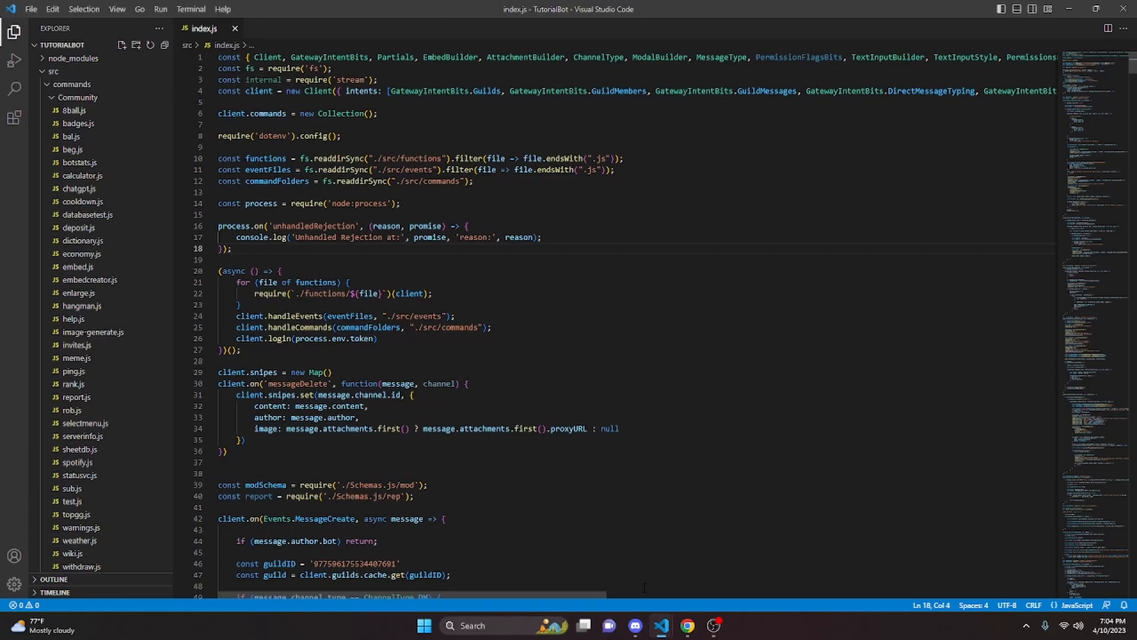
left_click(635, 626)
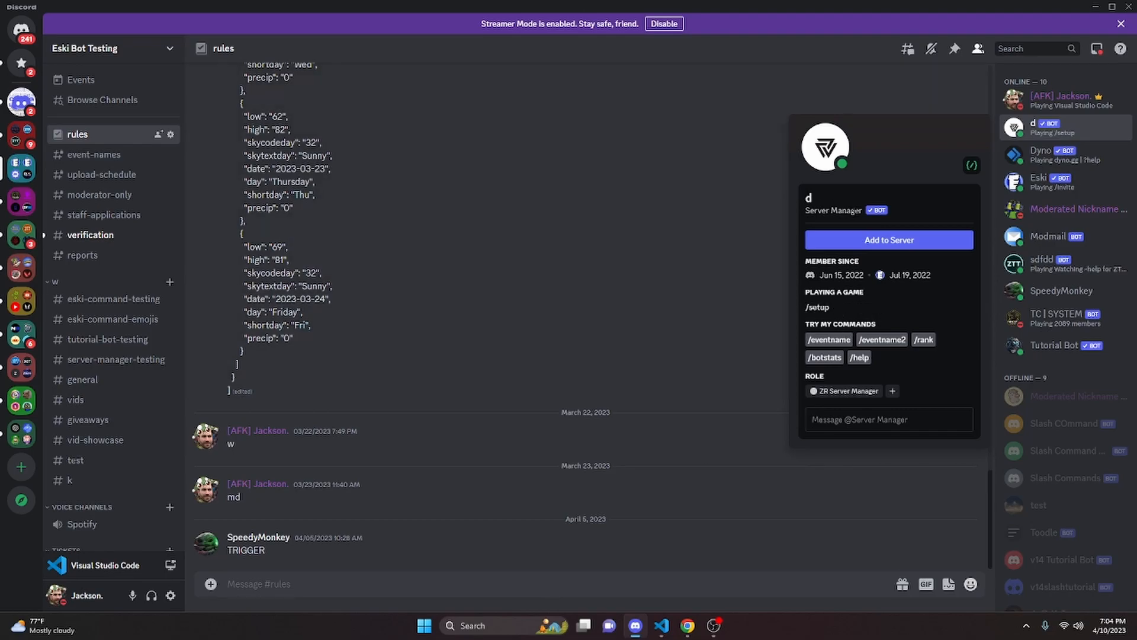
mouse_move(972, 166)
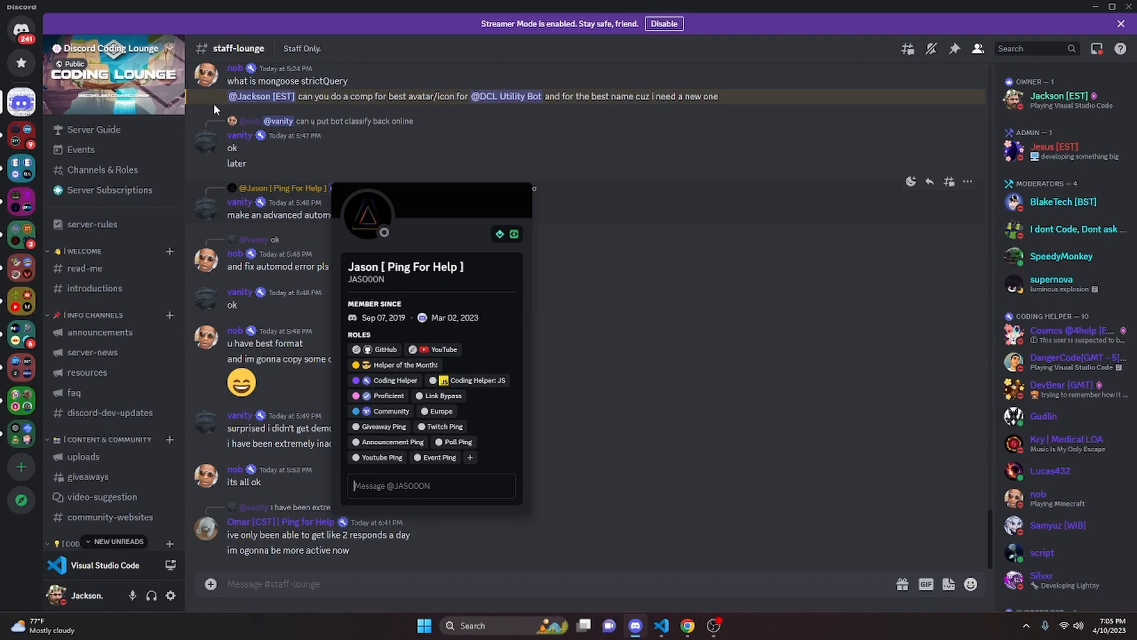
mouse_move(371, 210)
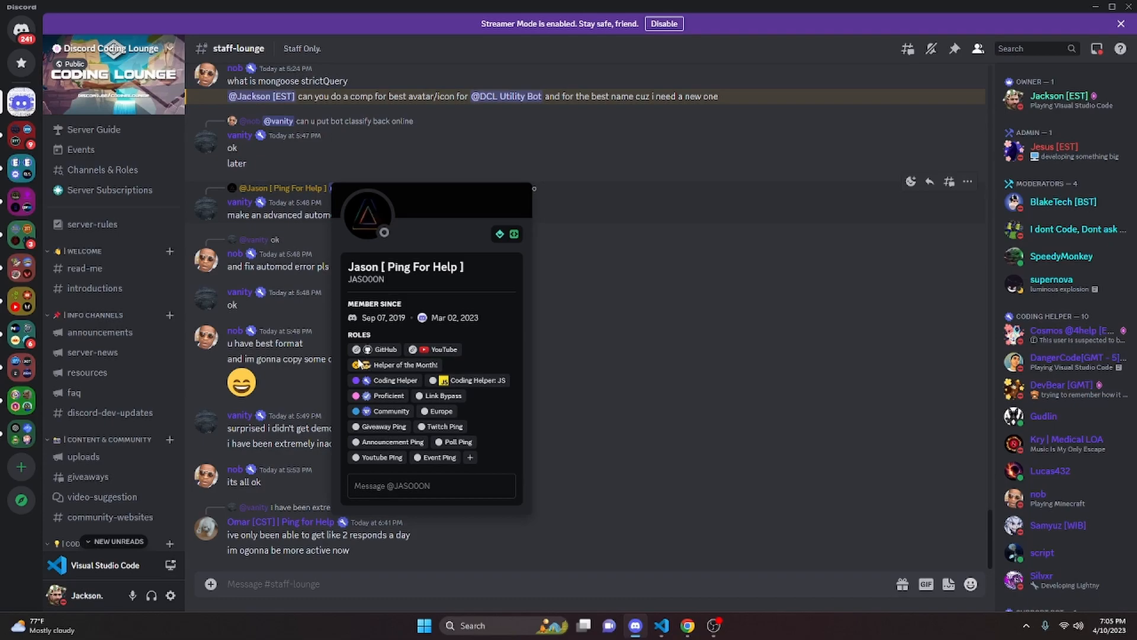
mouse_move(415, 289)
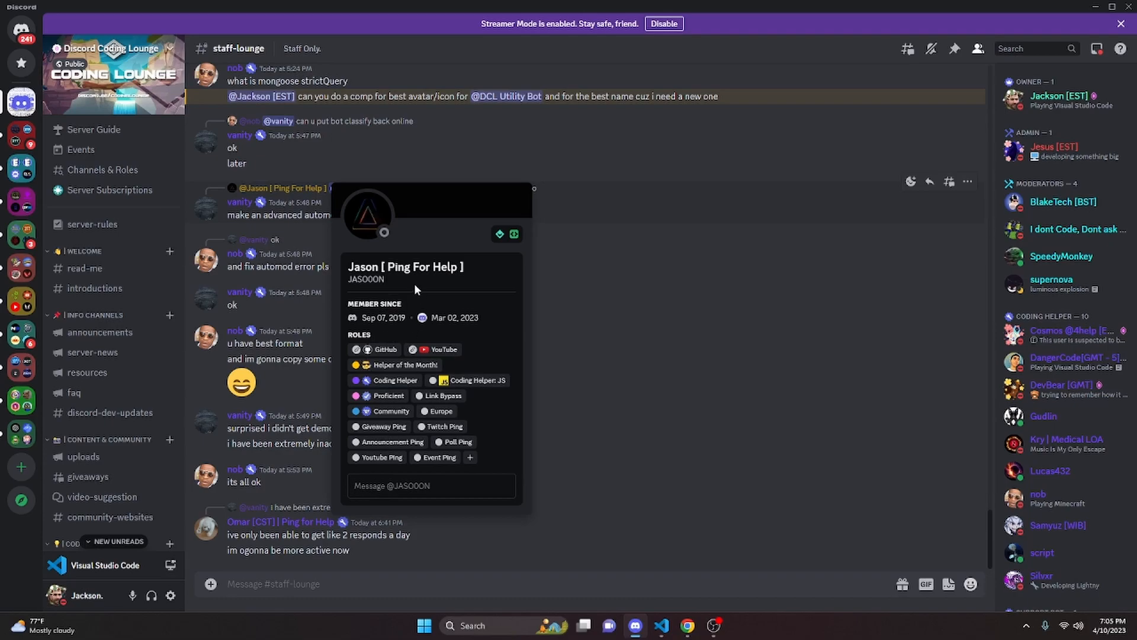
mouse_move(104, 150)
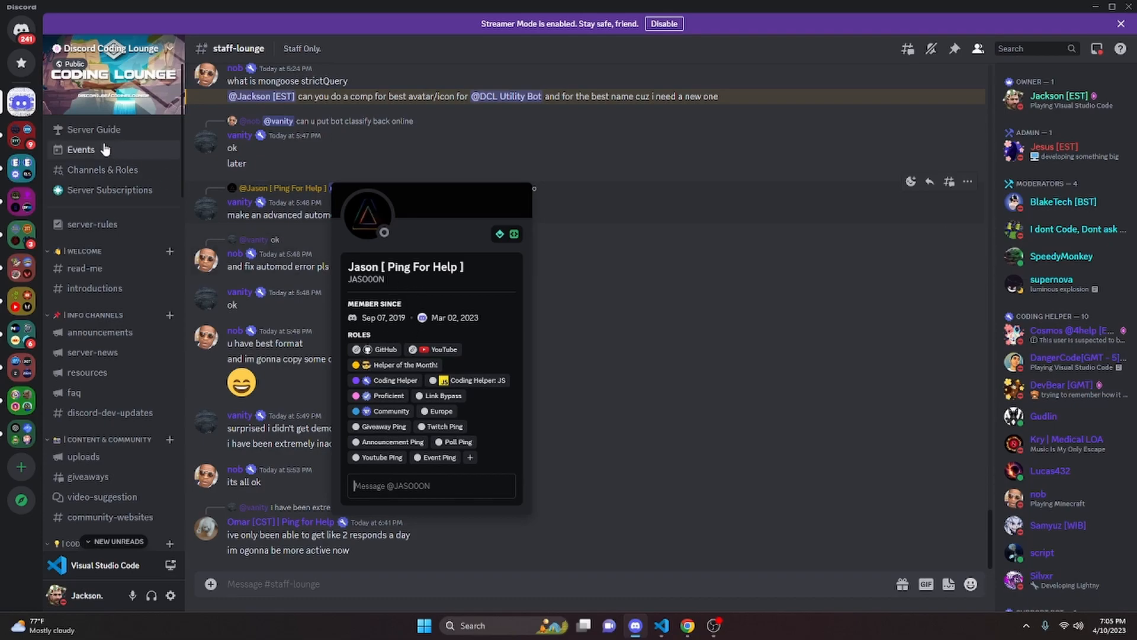